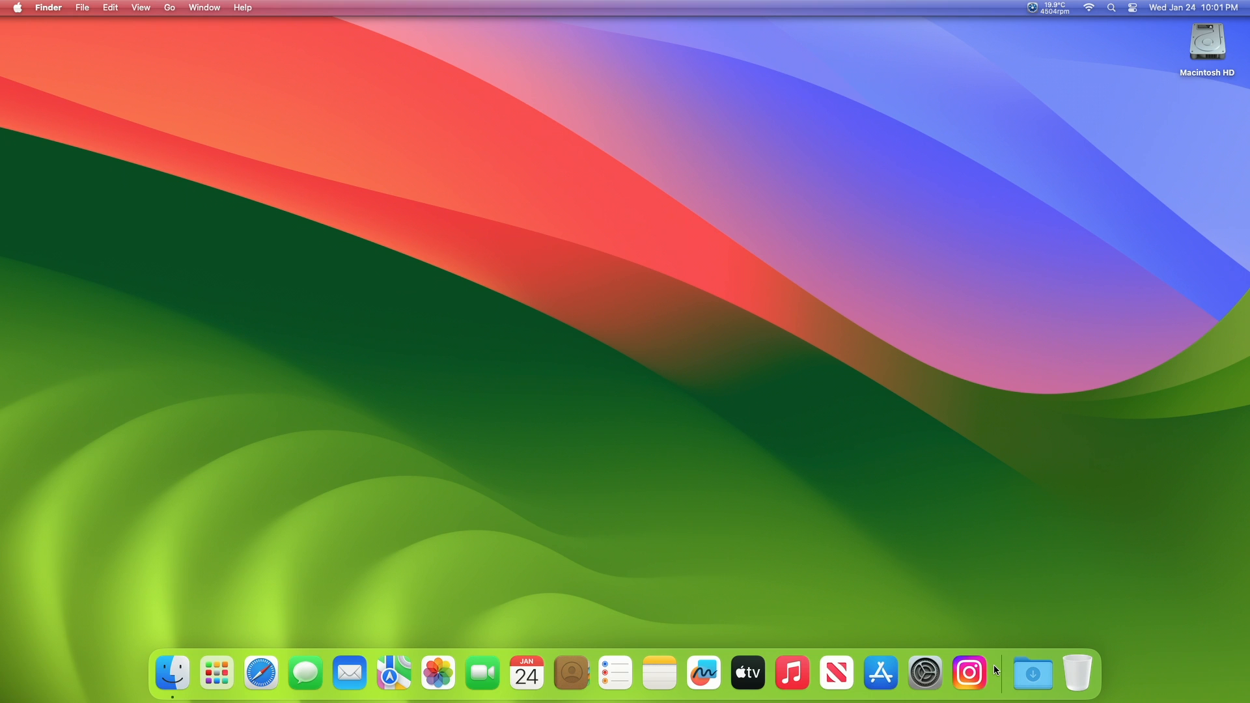
Step: Launch the Instagram web app from the Dock and decline the Turn on Notifications prompt
{"action": "left_click", "coordinate": [969, 672]}
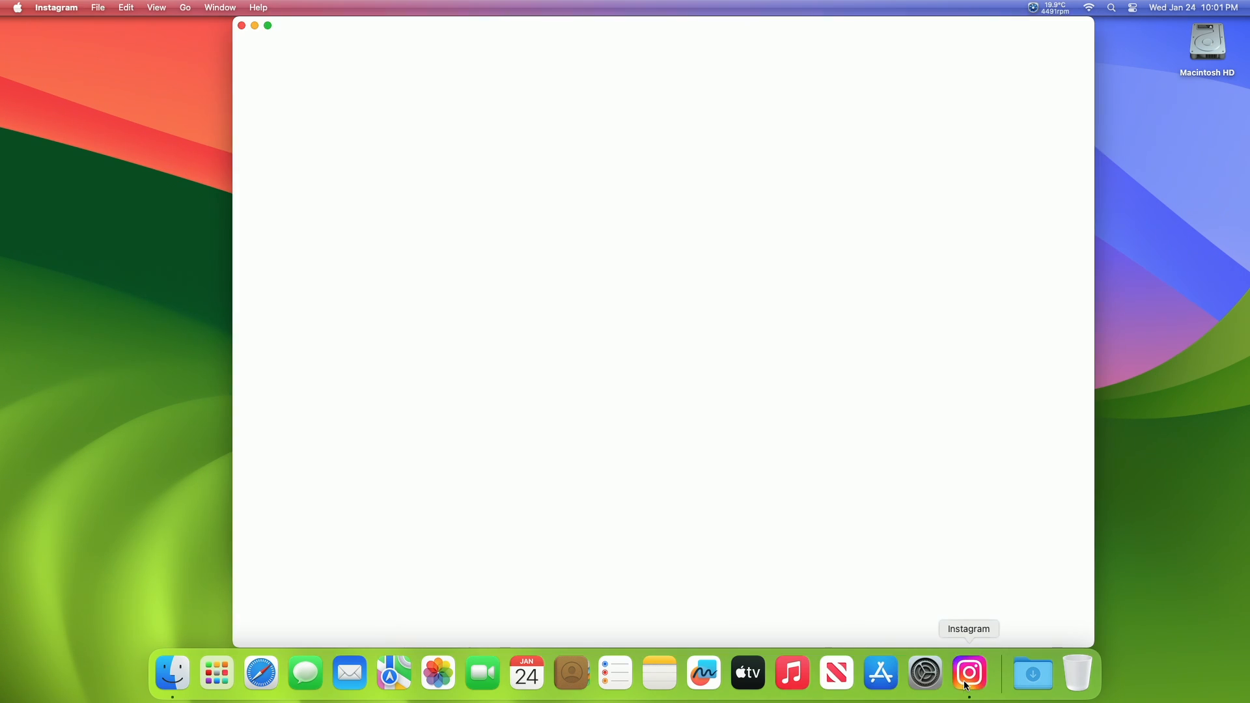
{"action": "left_click", "coordinate": [969, 672]}
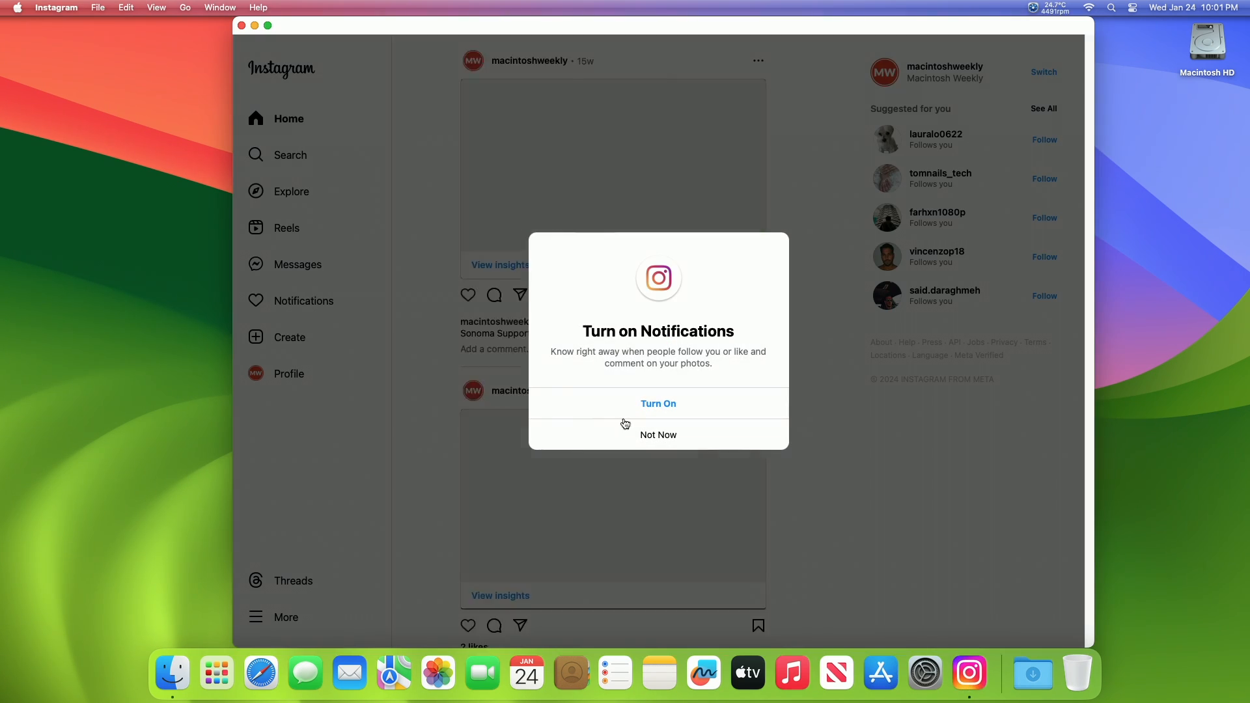
{"action": "left_click", "coordinate": [658, 435]}
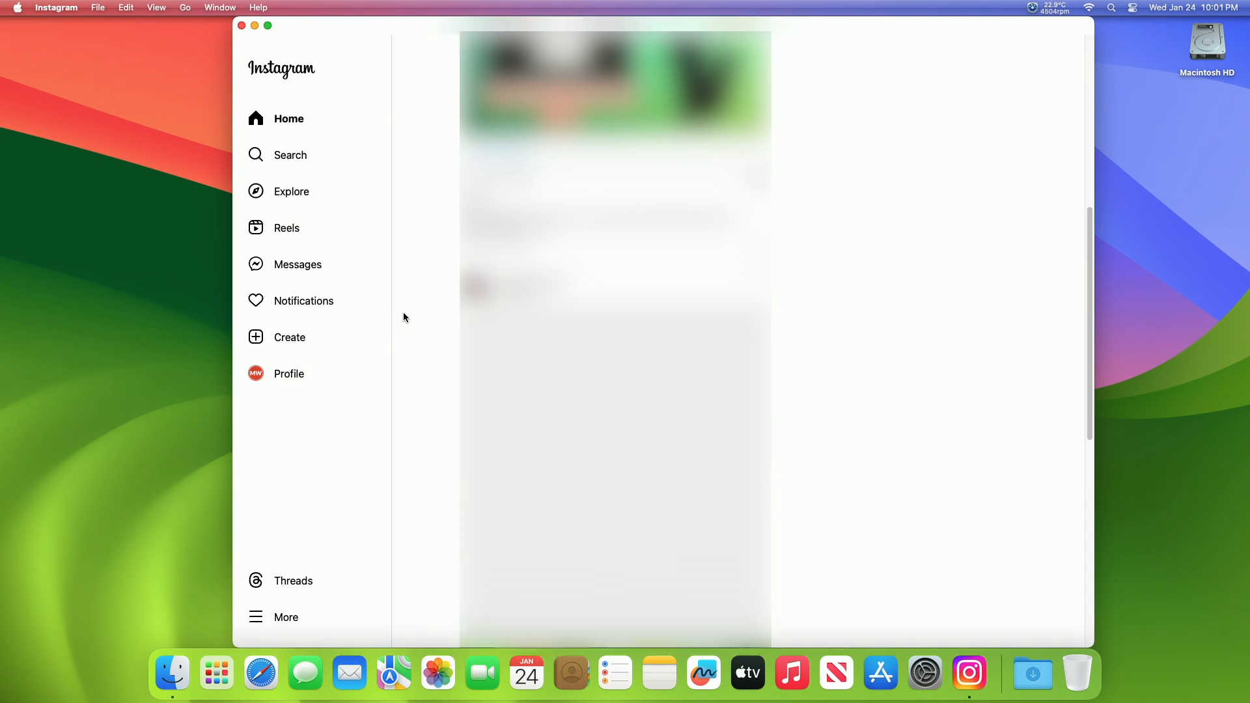
Step: Browse down through the Instagram home feed posts
{"action": "scroll", "scroll_direction": "down", "scroll_amount": 3}
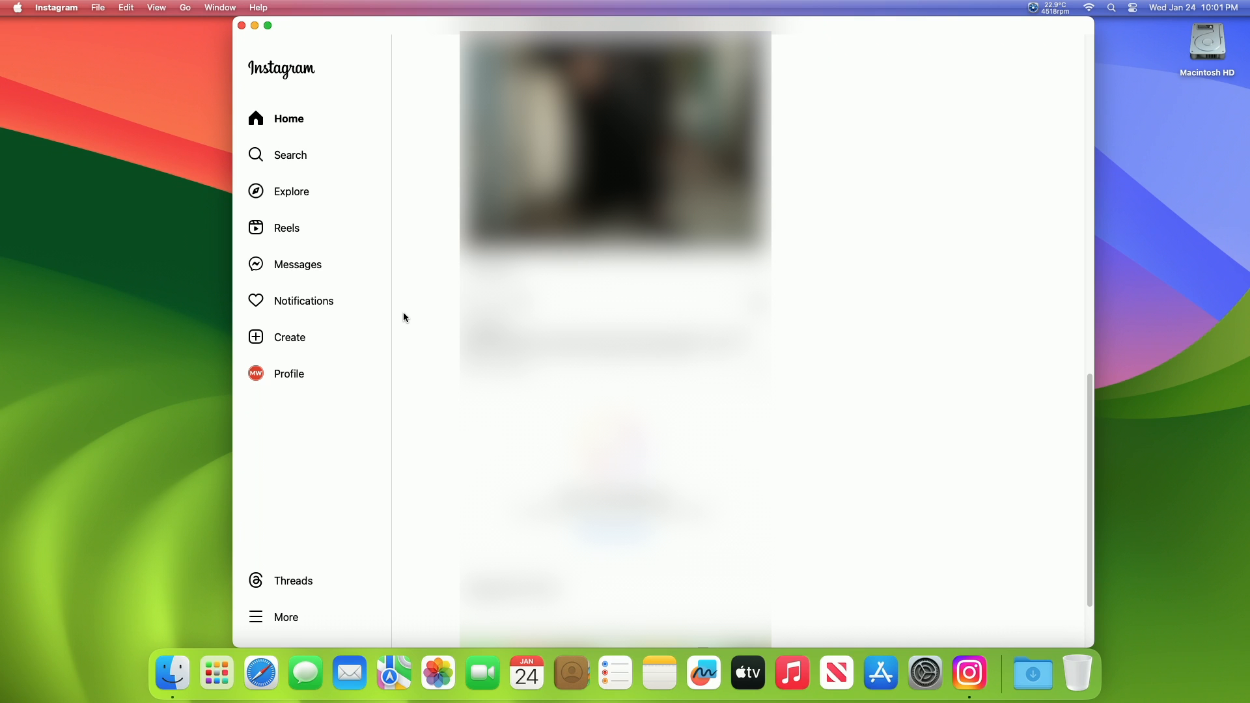
{"action": "scroll", "scroll_direction": "down", "scroll_amount": 3}
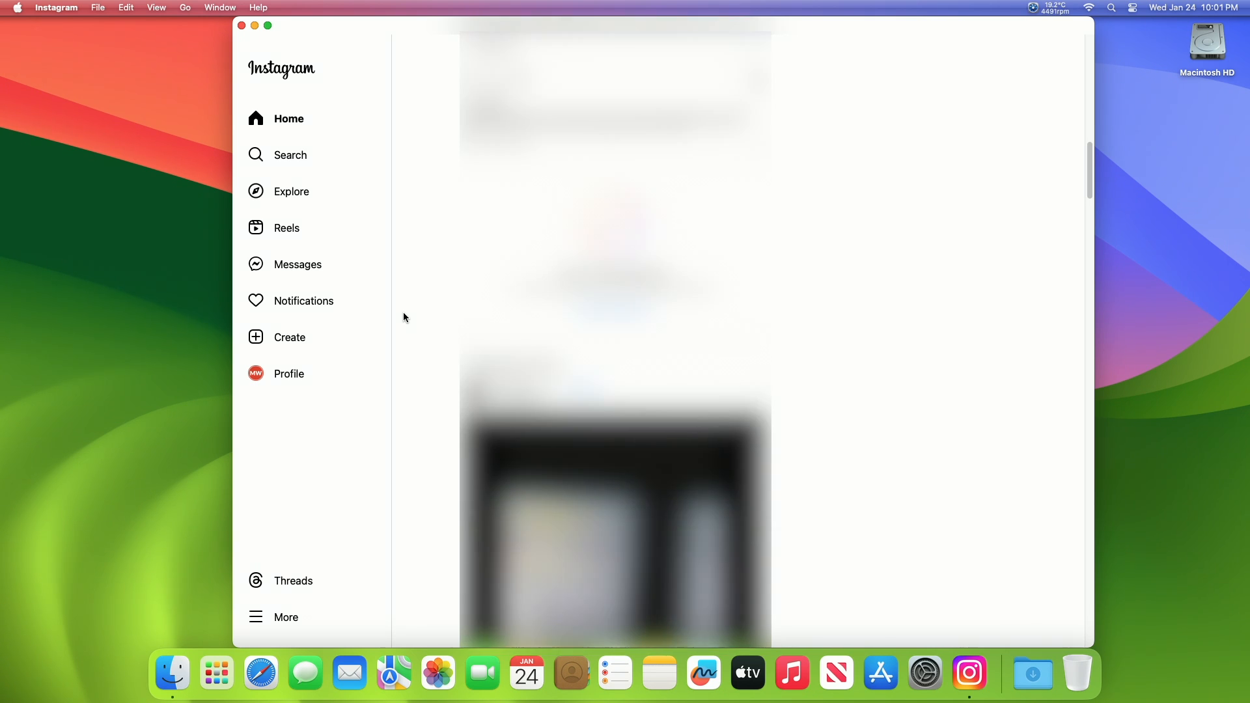
{"action": "scroll", "scroll_direction": "down", "scroll_amount": 3}
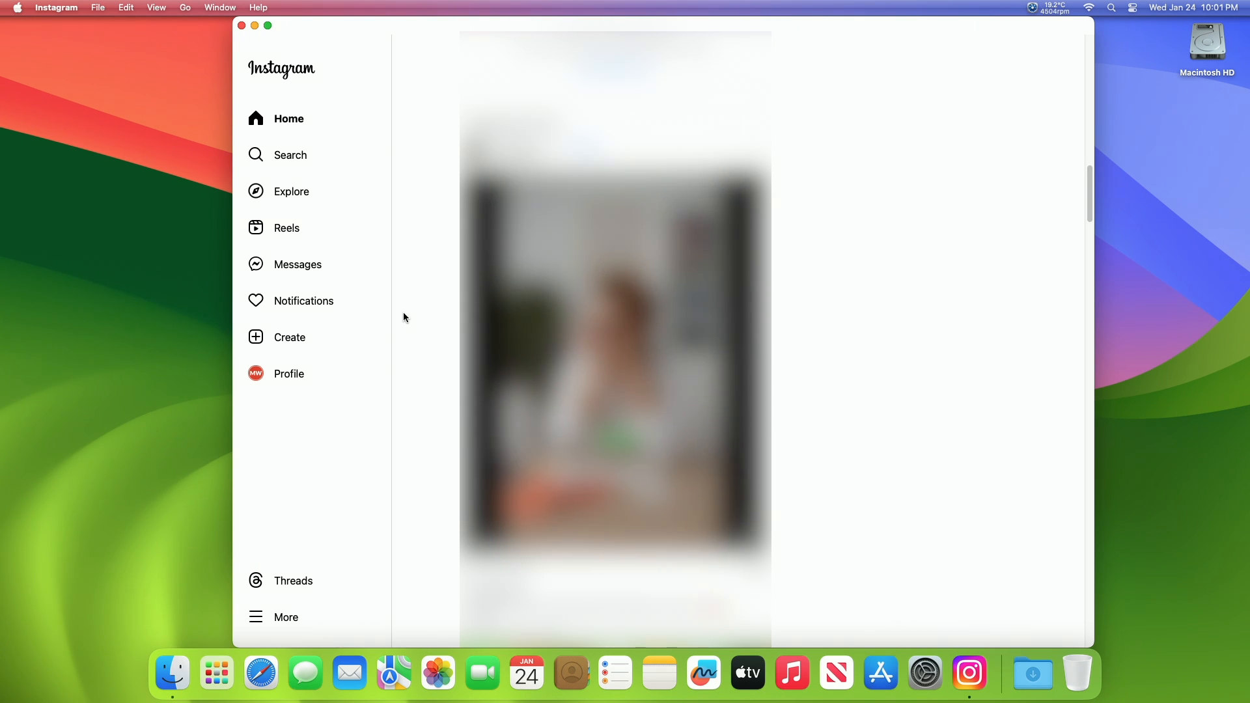
{"action": "scroll", "scroll_direction": "down", "scroll_amount": 3}
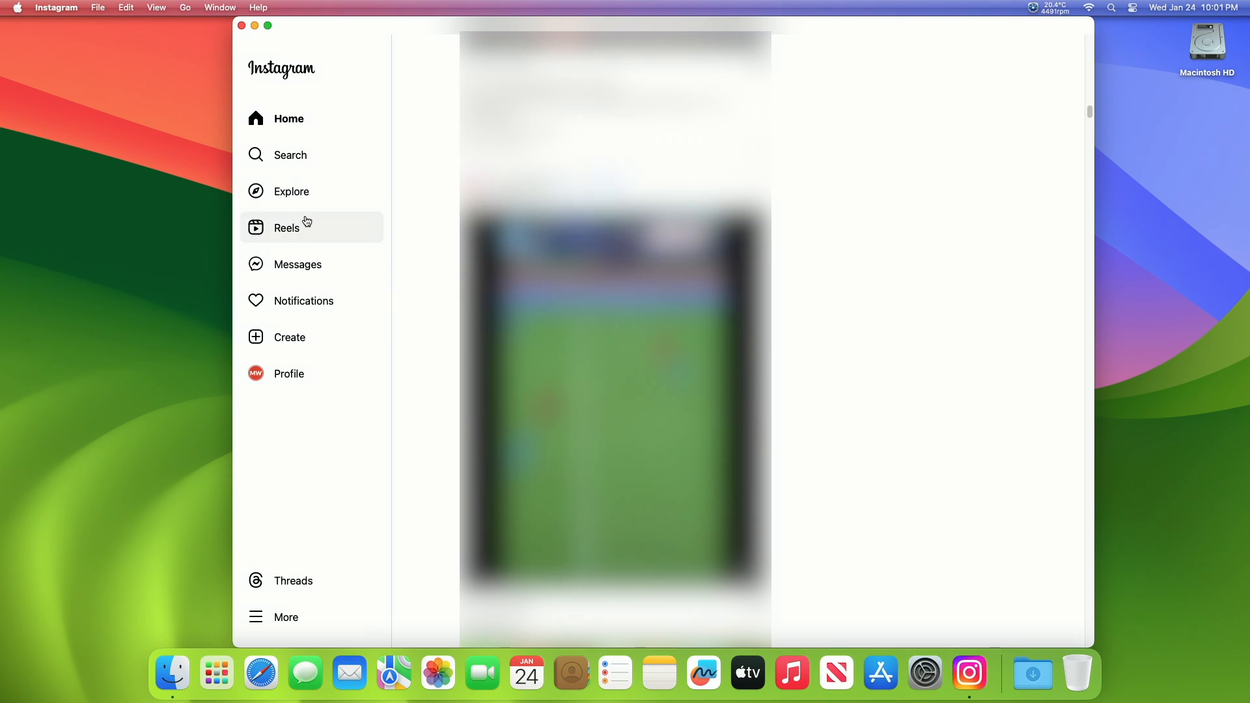
Step: Switch to the Reels page and bring up the Instagram application menu
{"action": "left_click", "coordinate": [286, 227]}
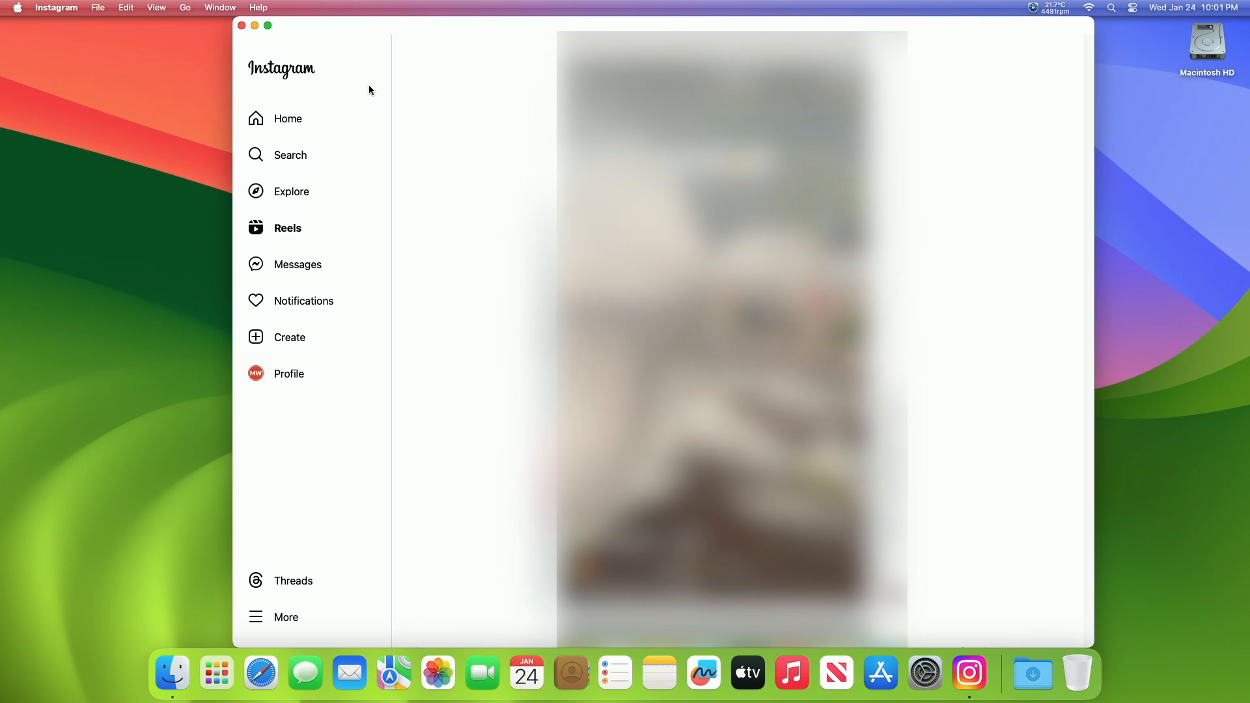
{"action": "left_click", "coordinate": [56, 7]}
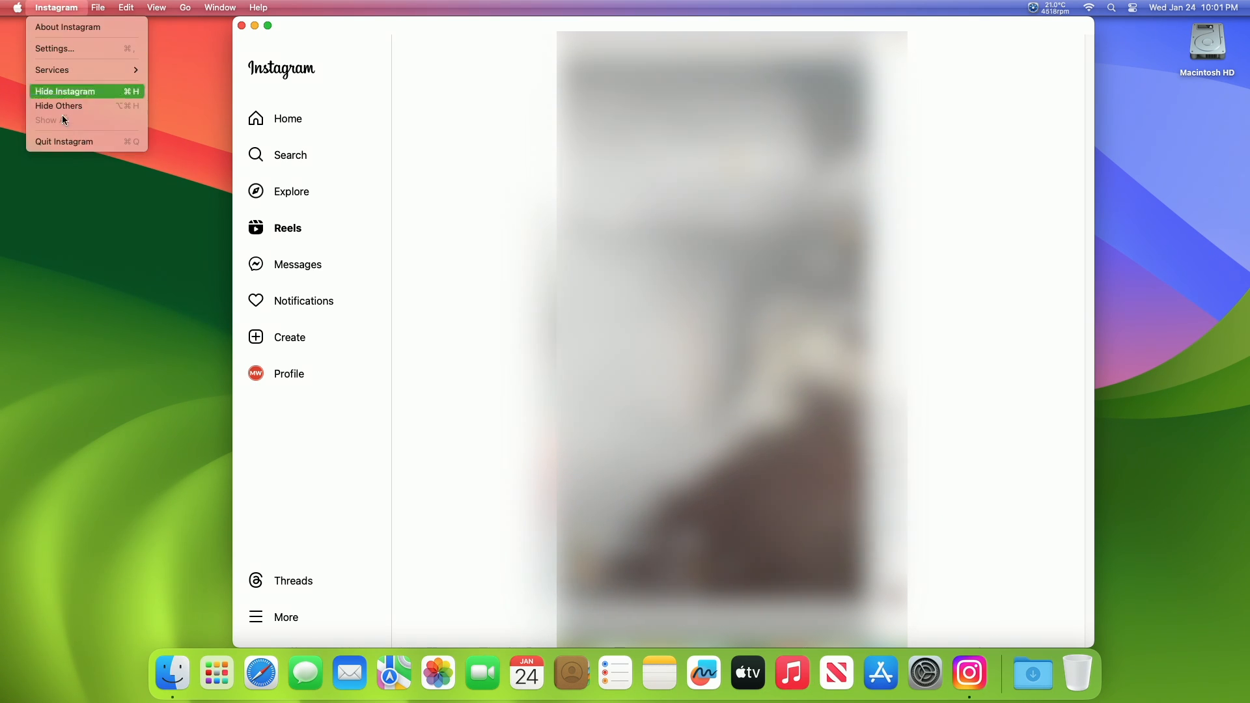
Step: Quit the Instagram app and launch Safari from the Dock
{"action": "left_click", "coordinate": [65, 91]}
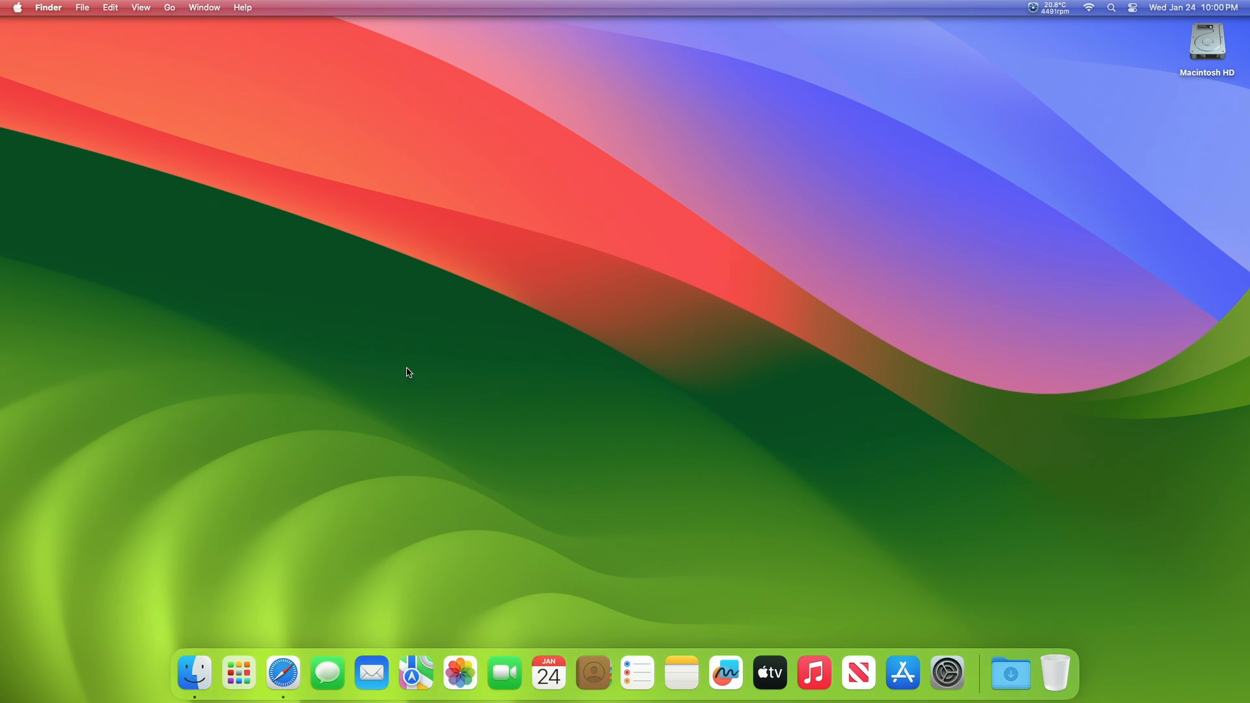
{"action": "mouse_move", "coordinate": [282, 672]}
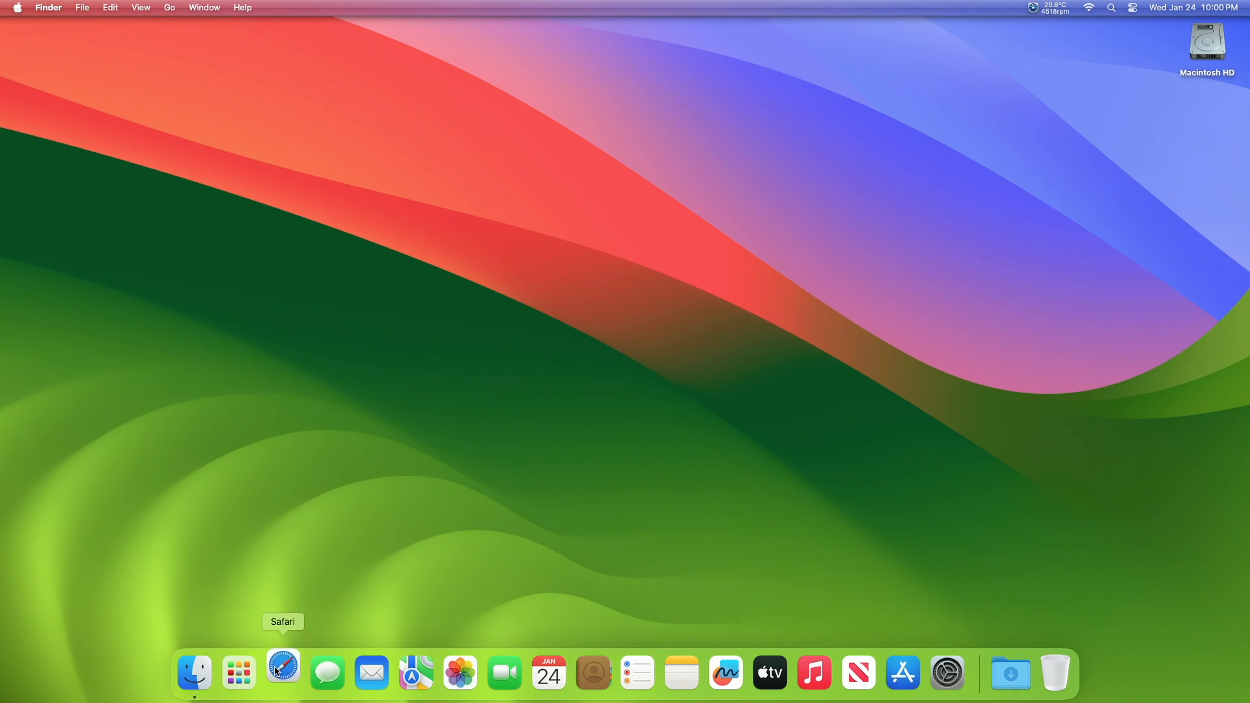
{"action": "left_click", "coordinate": [281, 672]}
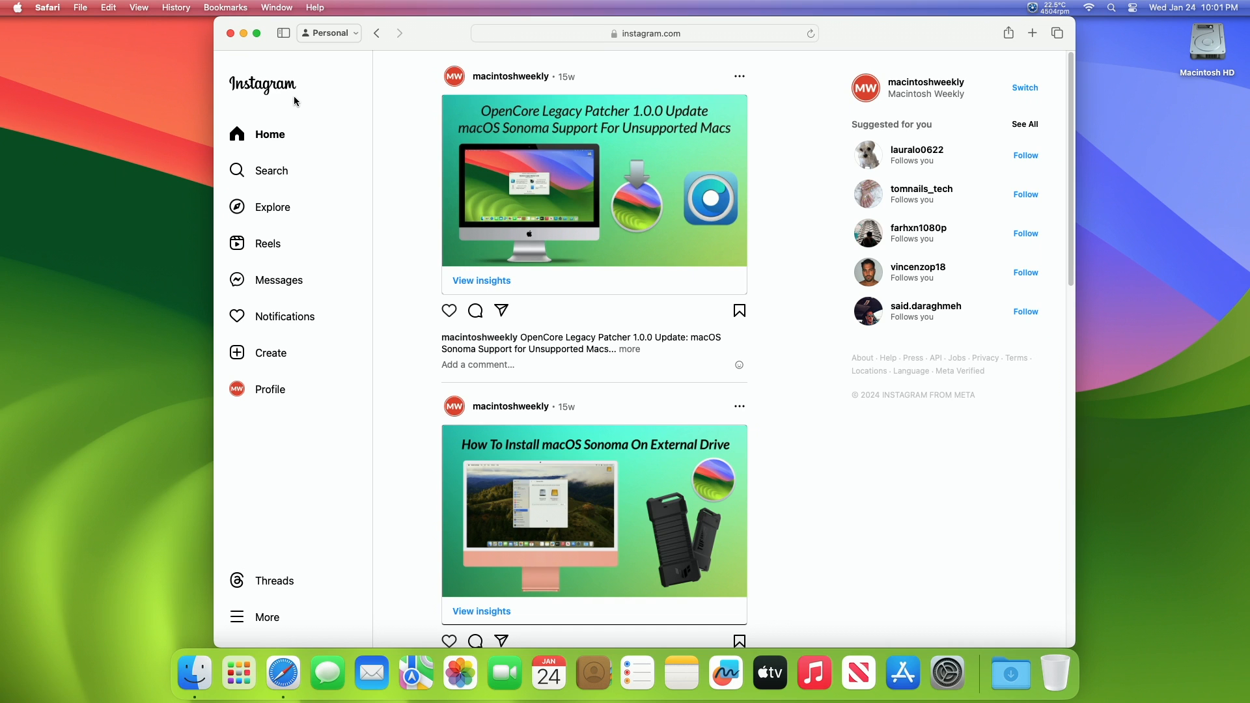
Step: Bring up Safari's File menu over the instagram.com home feed
{"action": "left_click", "coordinate": [81, 6]}
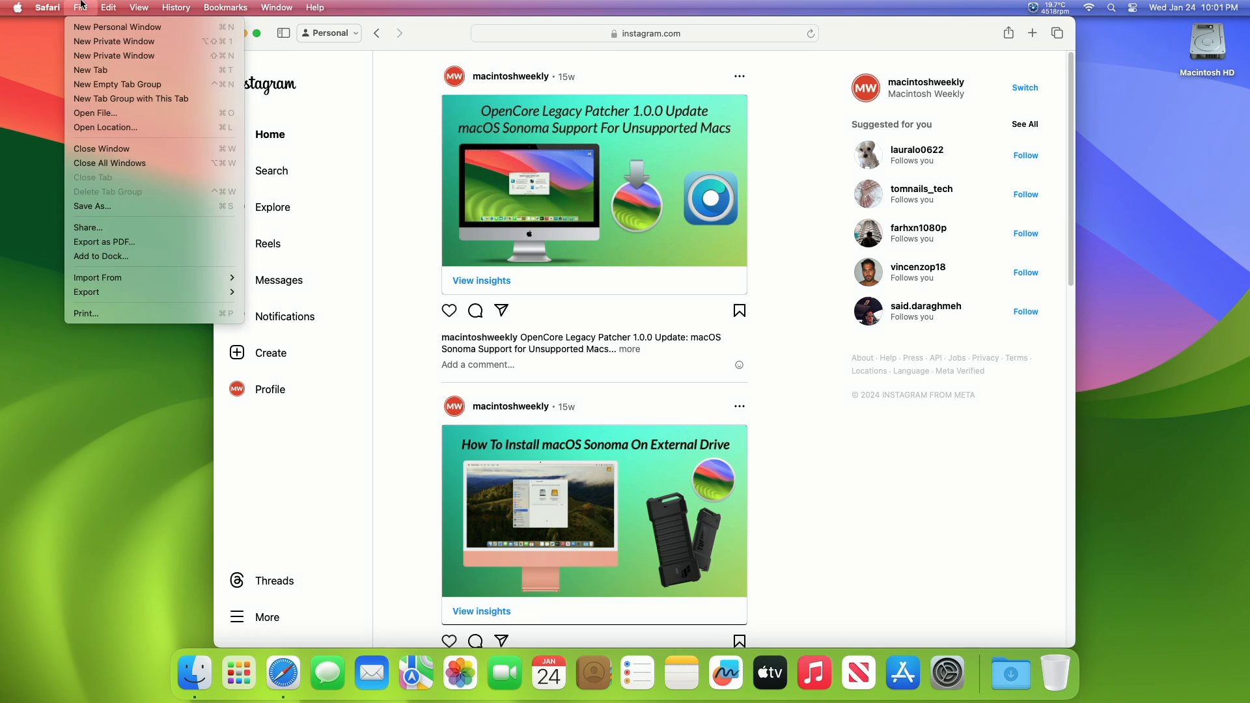
Step: Add instagram.com to the Dock as a web app named Instagram
{"action": "left_click", "coordinate": [100, 255]}
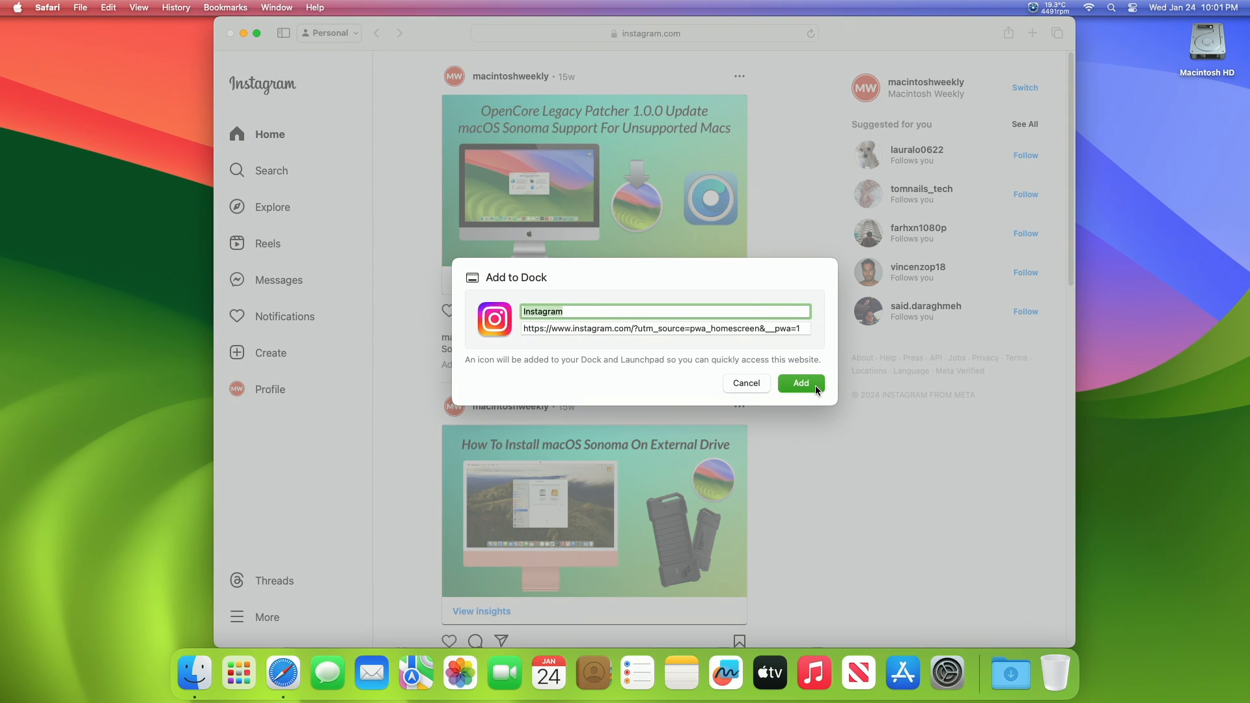
{"action": "left_click", "coordinate": [801, 383]}
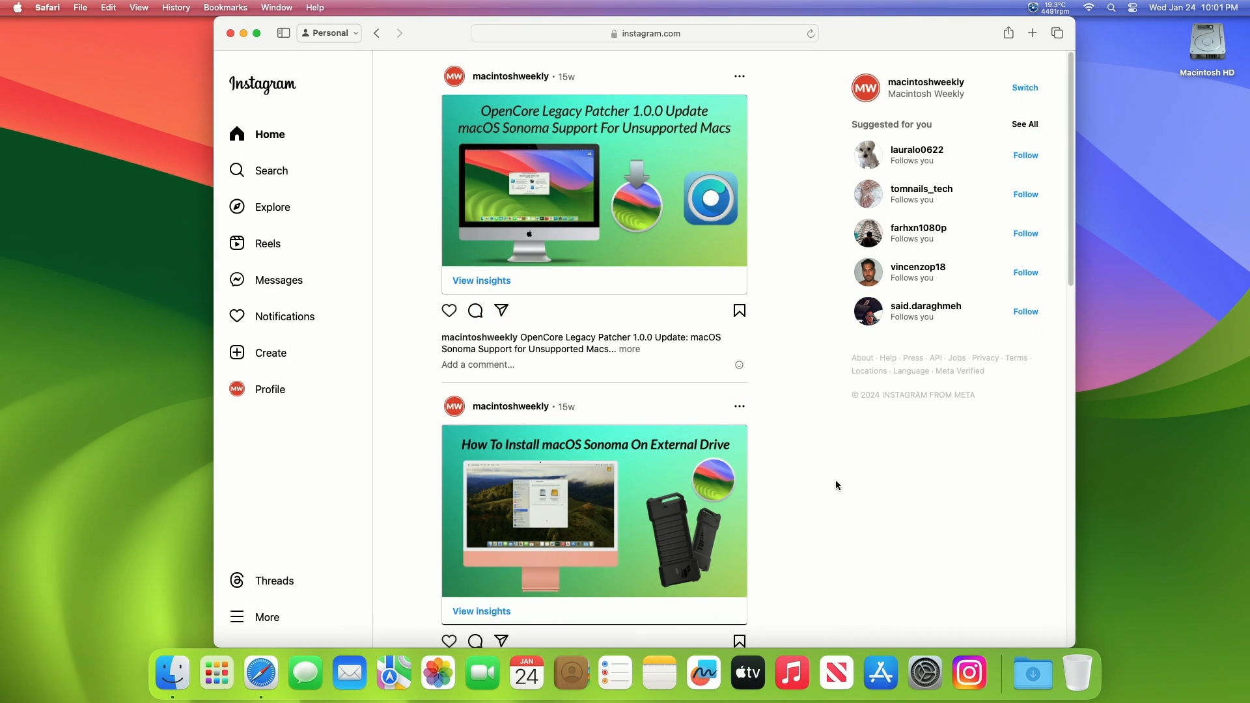
Step: Quit Safari and launch the new Instagram web app from the Dock
{"action": "left_click", "coordinate": [47, 7]}
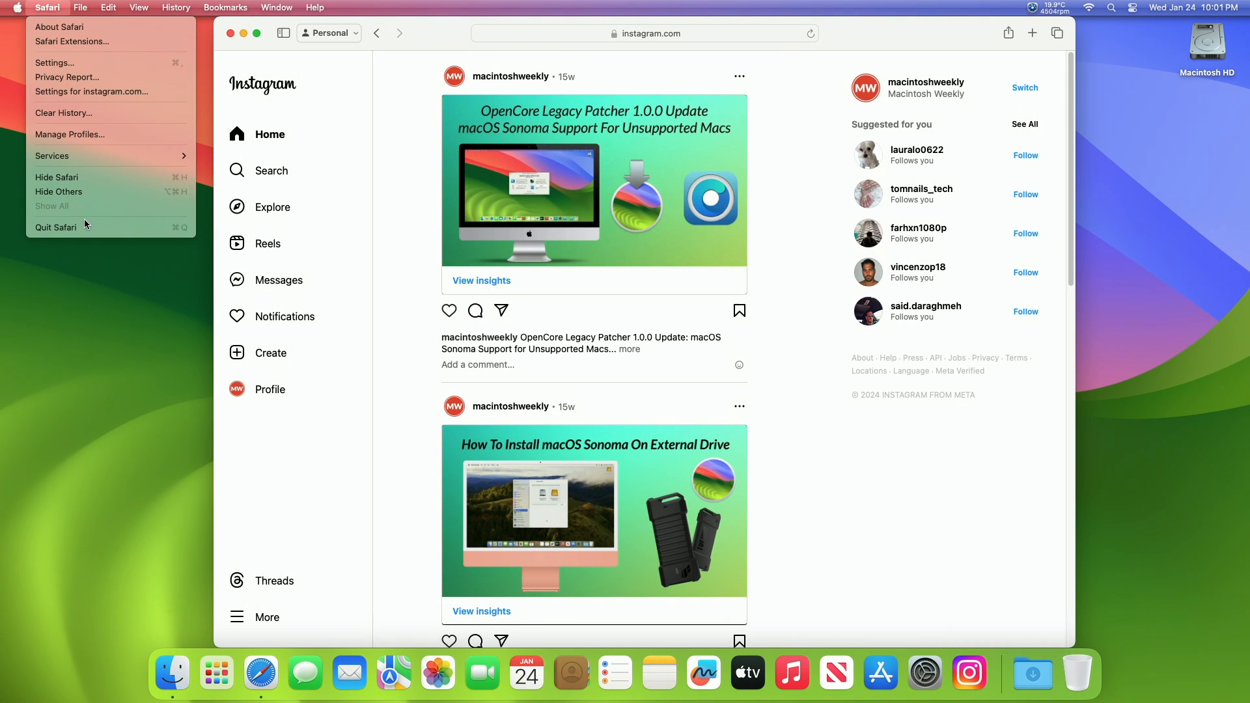
{"action": "left_click", "coordinate": [55, 226]}
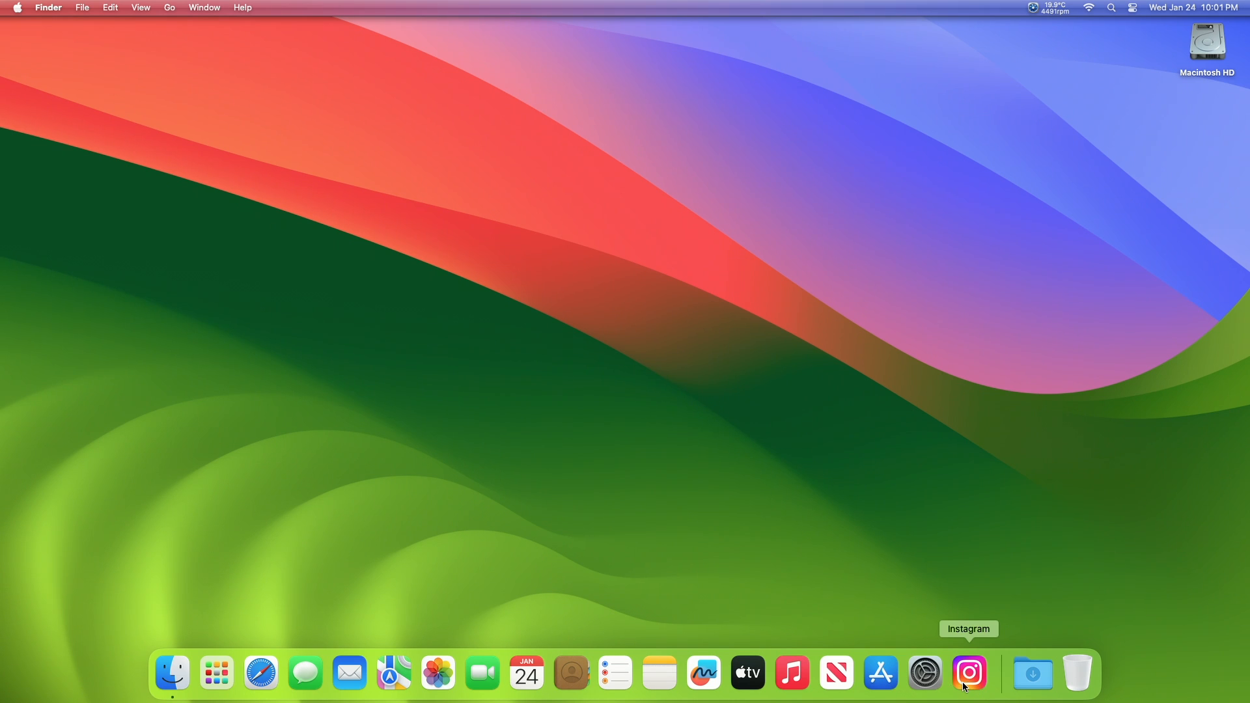
{"action": "left_click", "coordinate": [969, 672]}
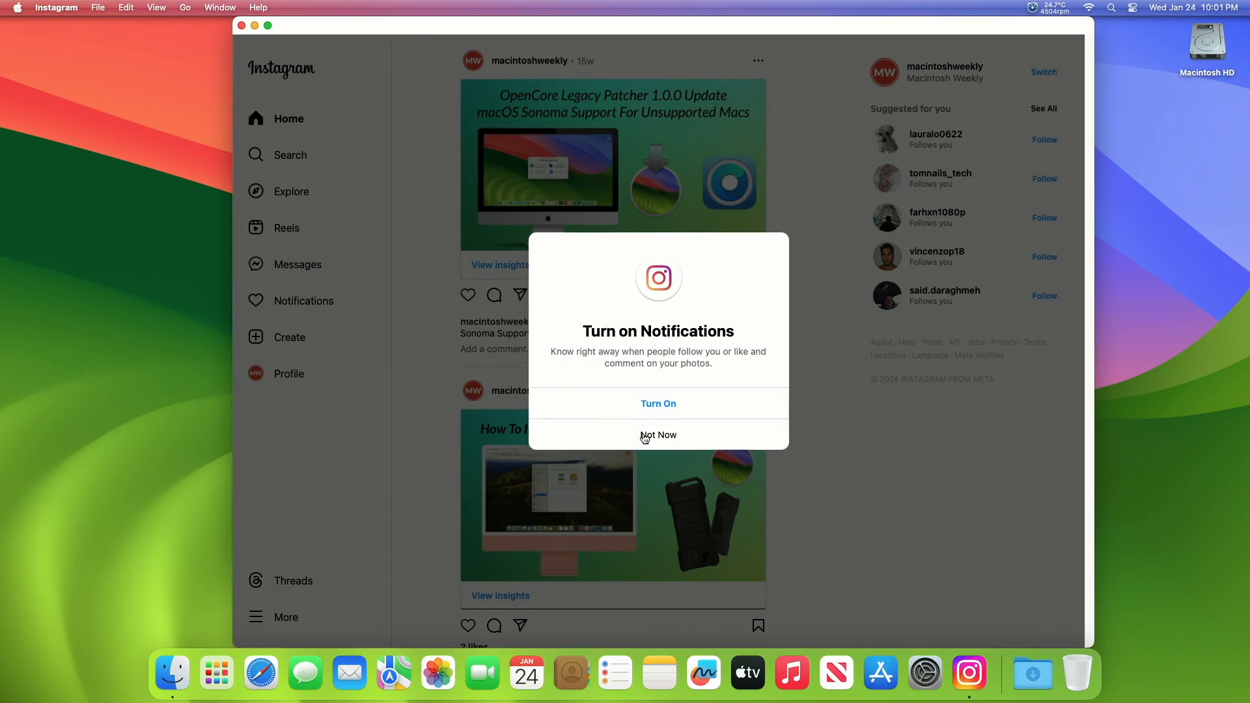
Step: Decline notifications and scroll the home feed in the standalone Instagram window
{"action": "left_click", "coordinate": [658, 435]}
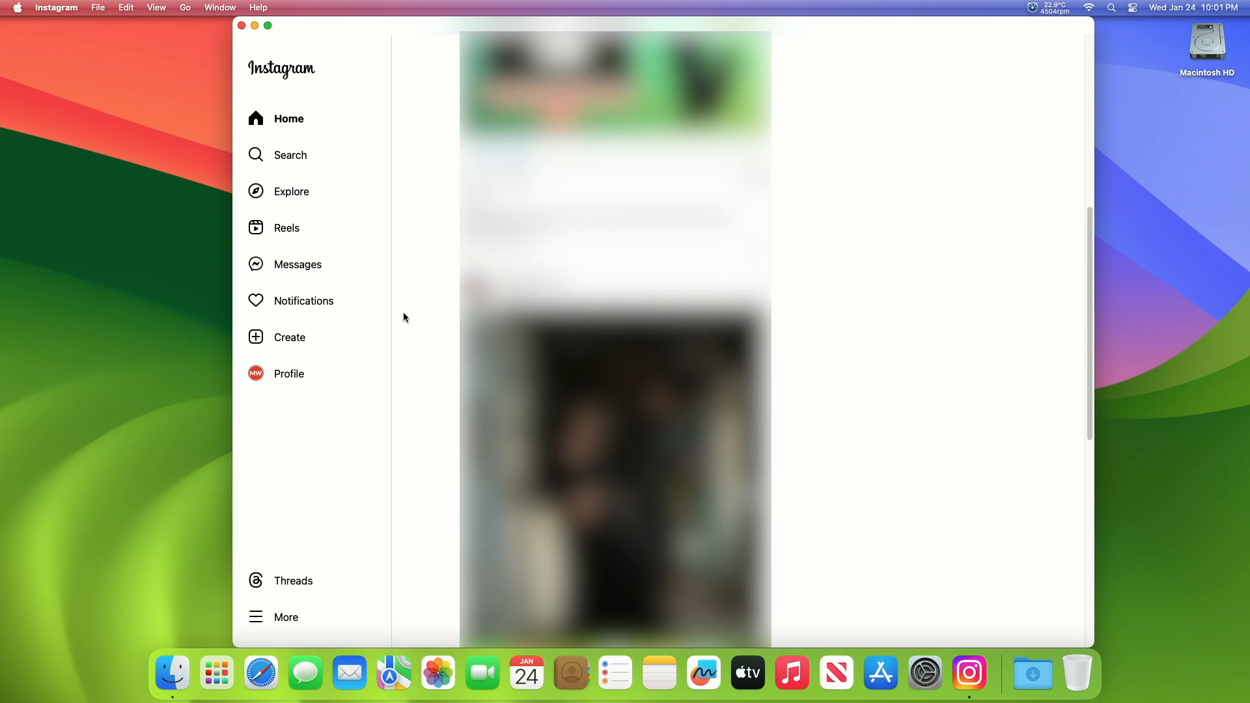
{"action": "scroll", "scroll_direction": "down", "scroll_amount": 3}
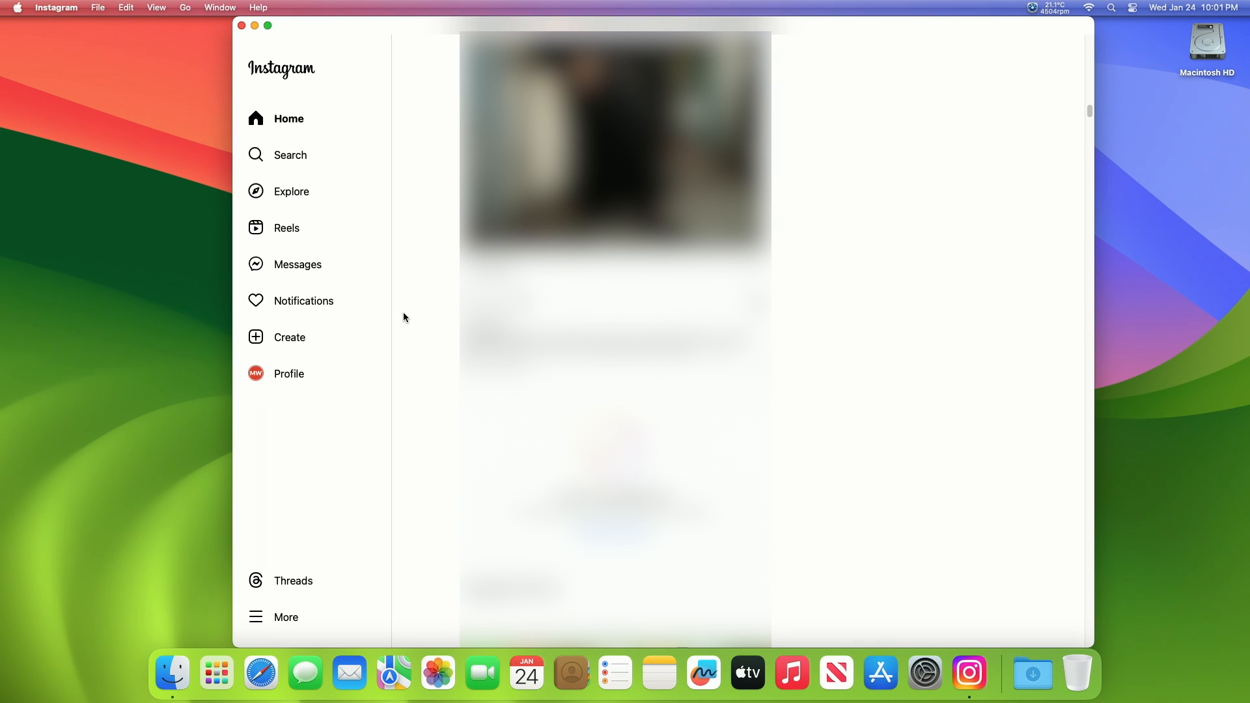
{"action": "mouse_move", "coordinate": [303, 193]}
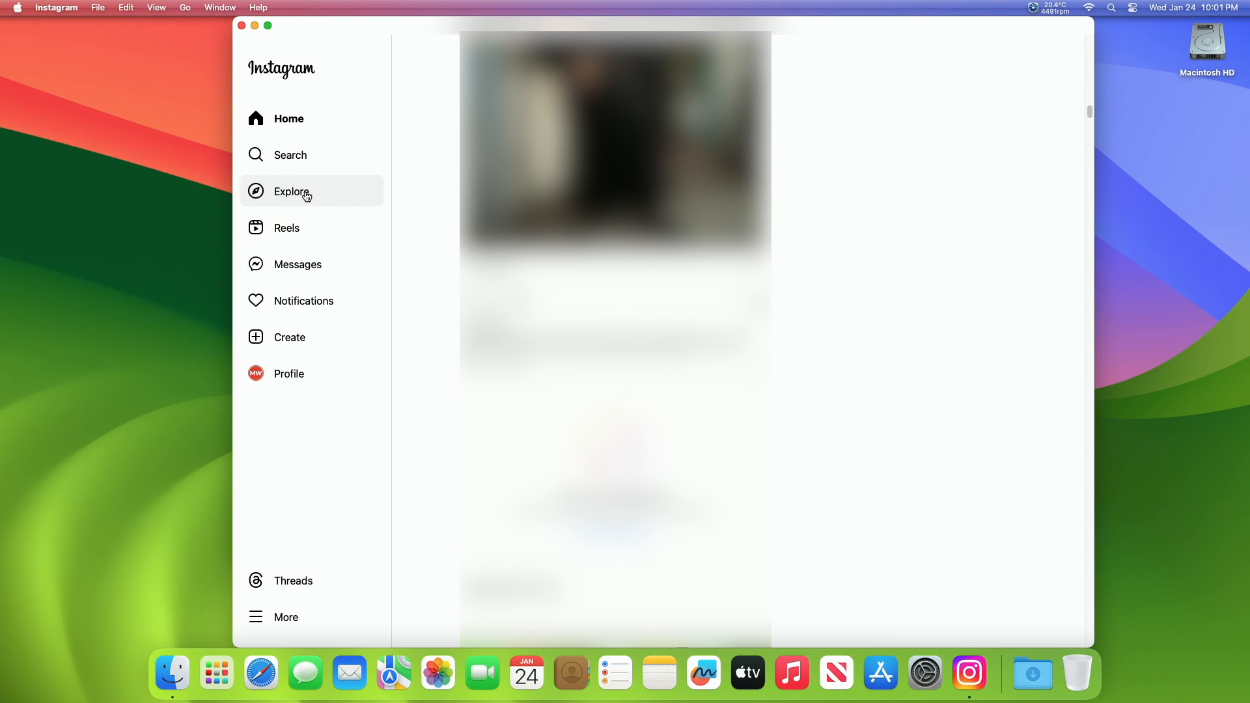